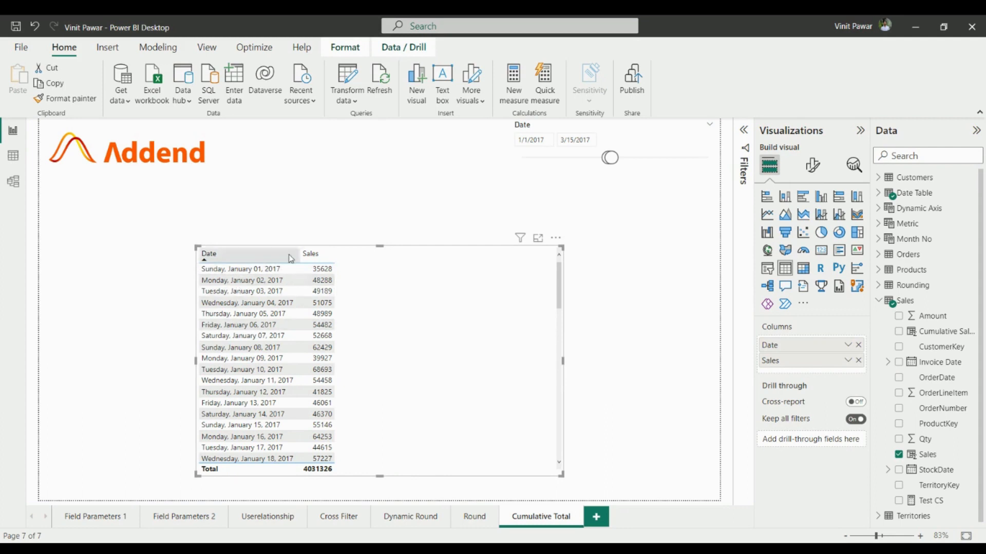
{"action": "mouse_move", "coordinate": [338, 284]}
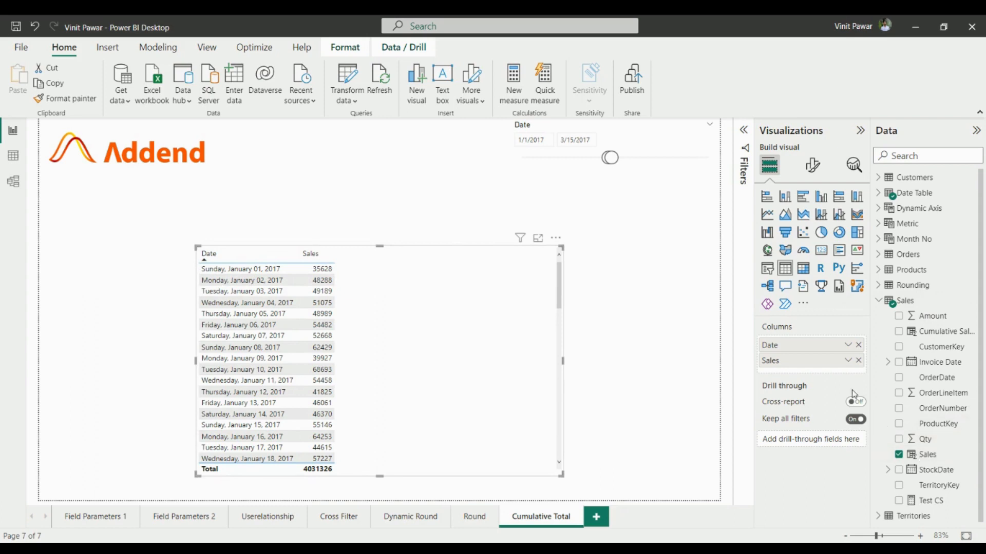
Create a new measure from the Home ribbon, leaving the default 'Measure =' definition
{"action": "left_click", "coordinate": [848, 361]}
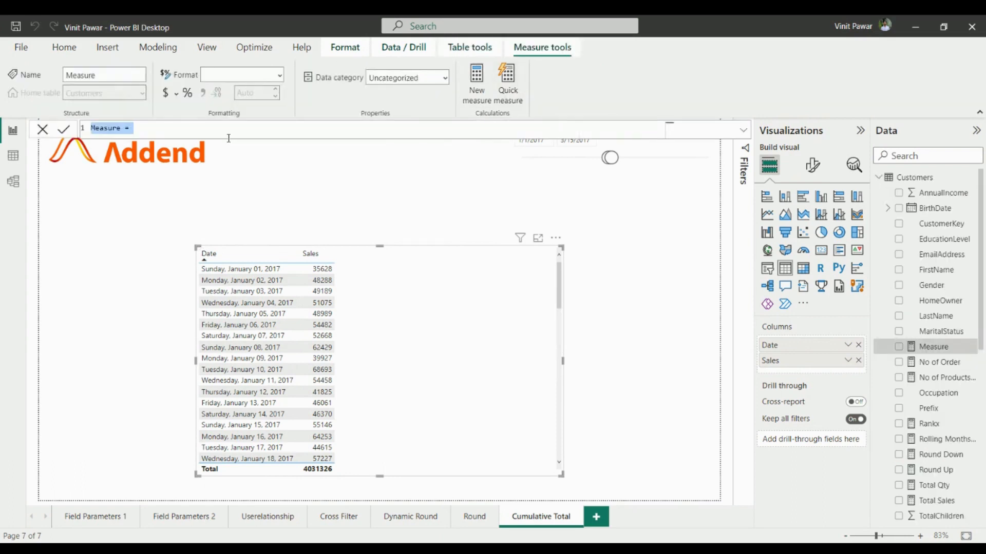
Name the measure 'Cumulative Sales DAX Measure' and begin CALCULATE on a second line
{"action": "type", "text": "C"}
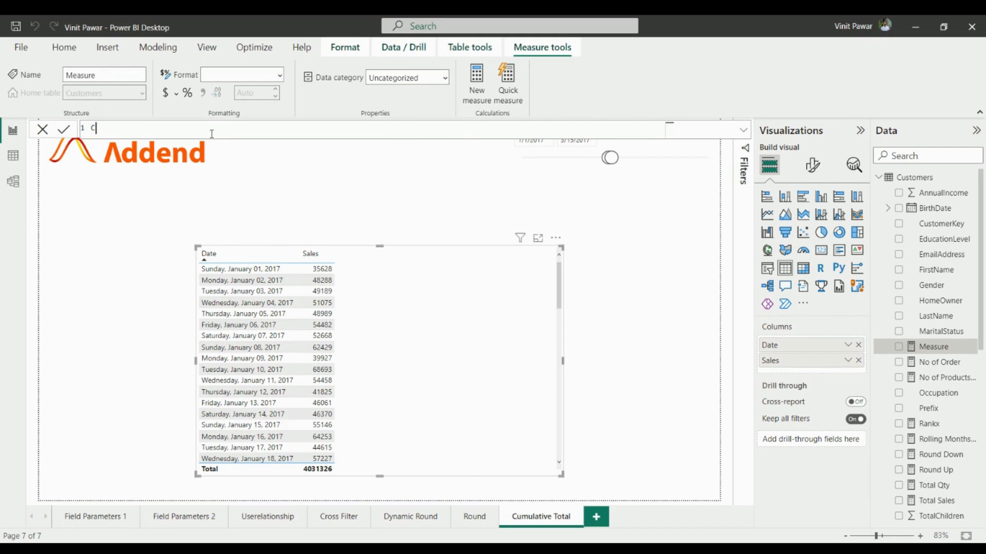
{"action": "type", "text": "umulatiive"}
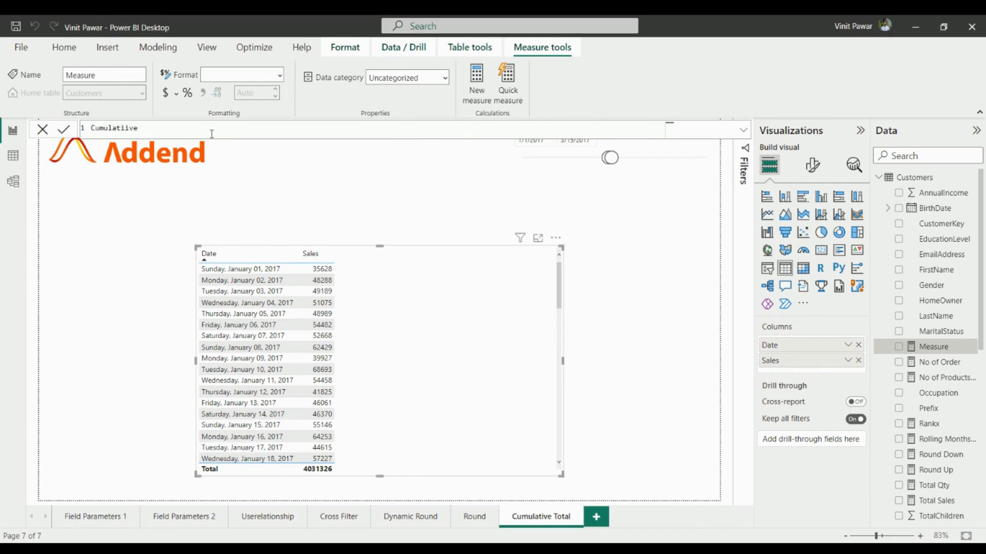
{"action": "type", "text": "Cumulative Sales DAX"}
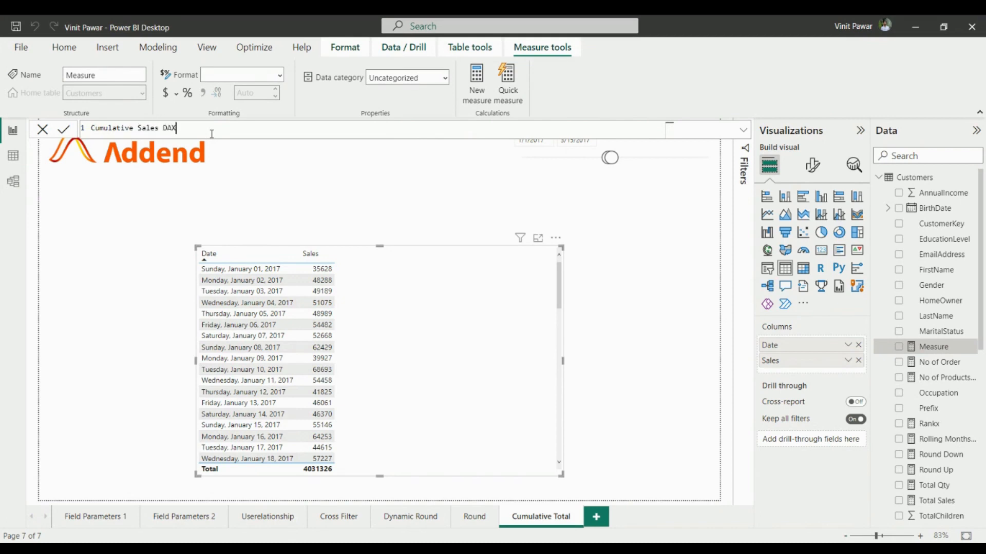
{"action": "type", "text": "Measure"}
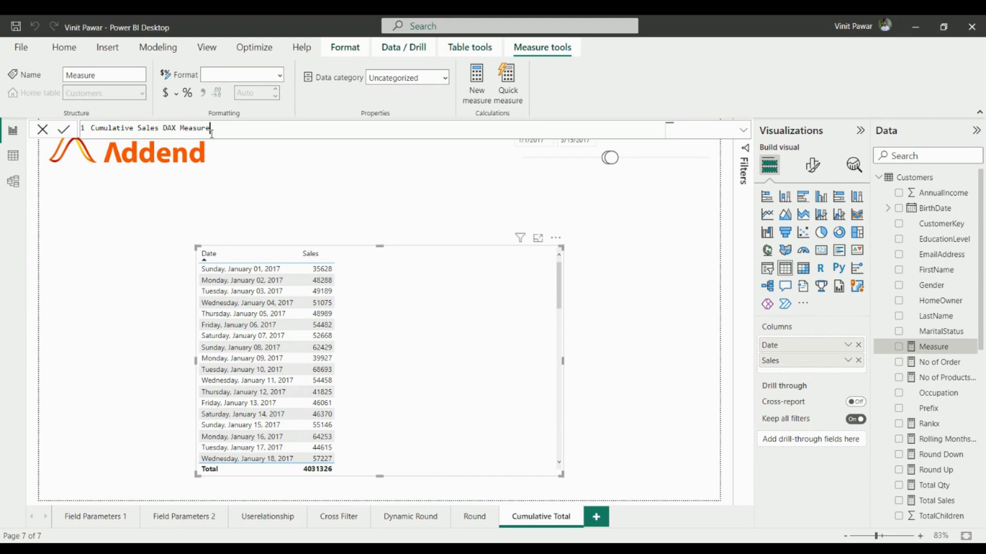
{"action": "key", "text": "enter"}
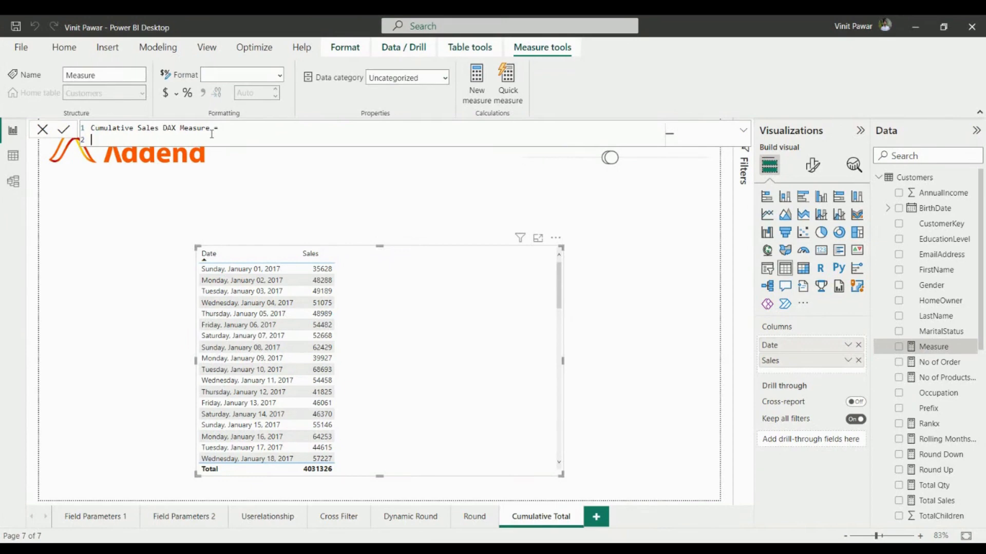
{"action": "type", "text": "Cal"}
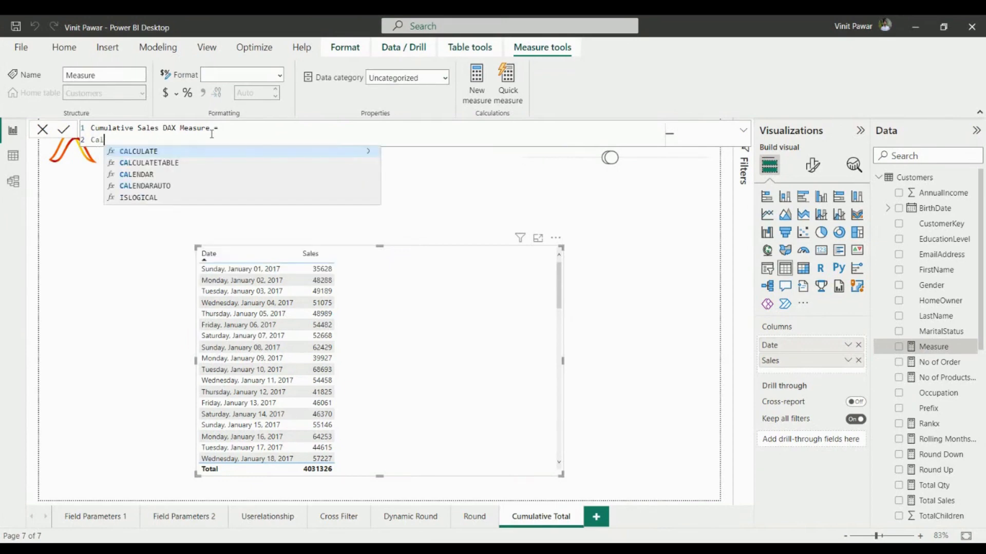
Write CALCULATE(SUM(Sales[Sales]), FILTER(ALL('Date Table'), with the condition starting at Date
{"action": "type", "text": "SUM("}
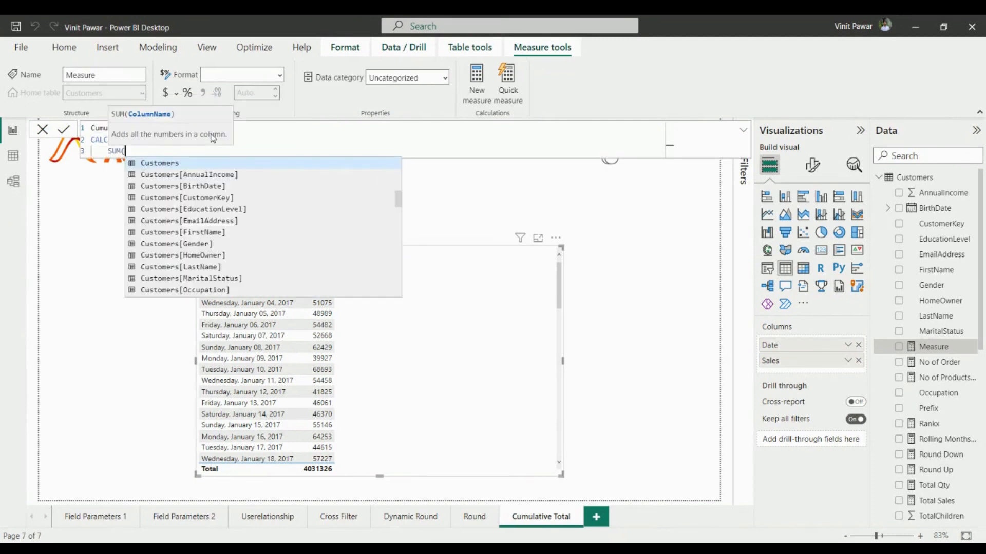
{"action": "type", "text": "Sales[Sales]),"}
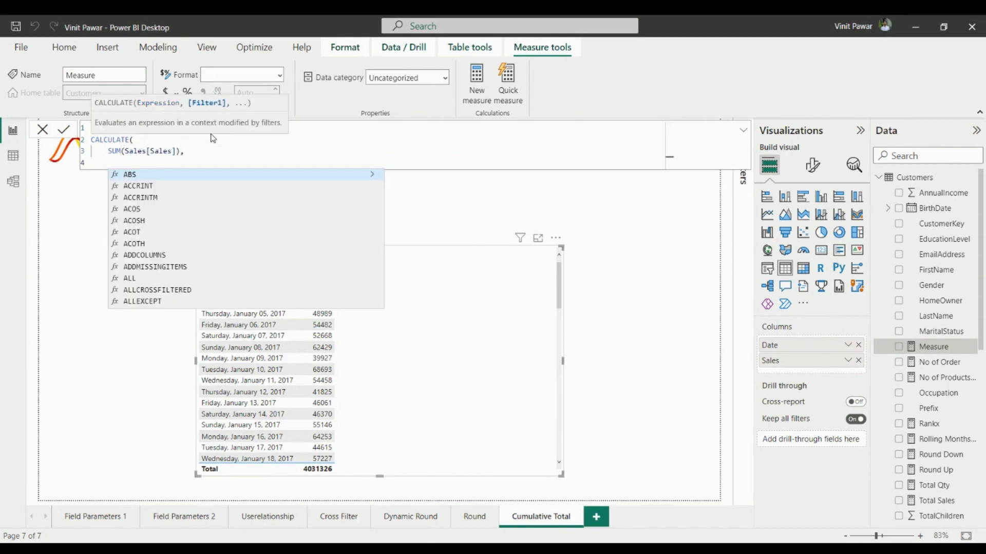
{"action": "type", "text": "FILTER("}
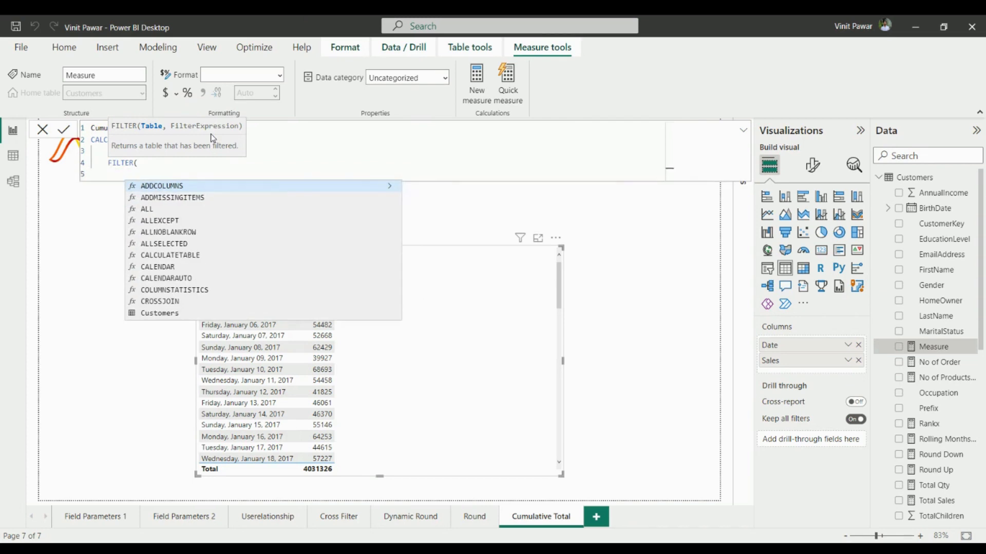
{"action": "type", "text": "ALL(D"}
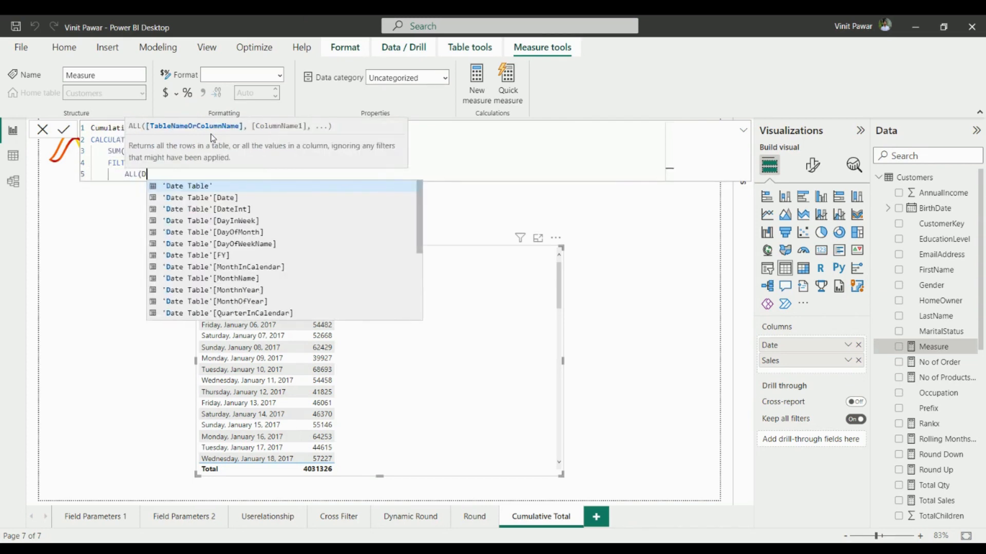
{"action": "type", "text": "Date Table'),"}
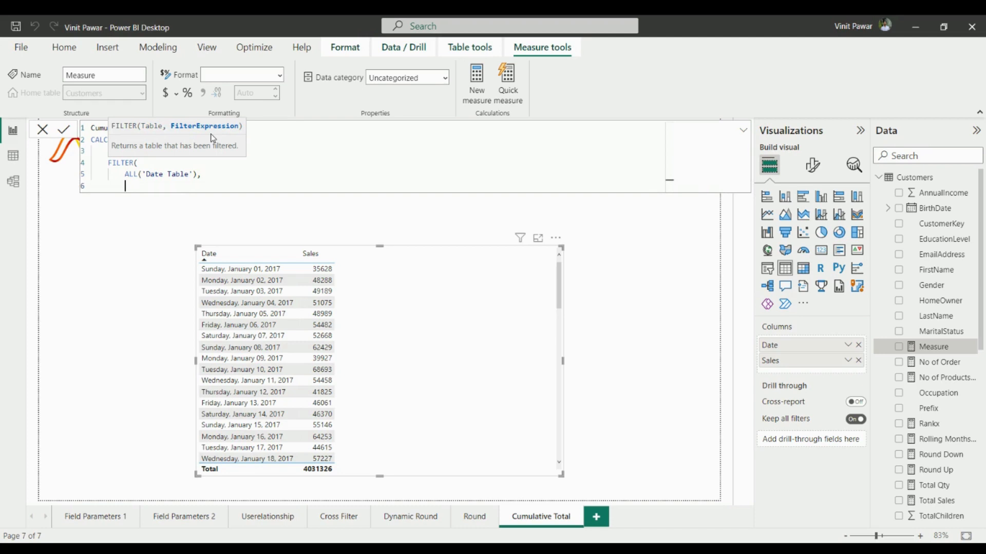
{"action": "type", "text": "Date"}
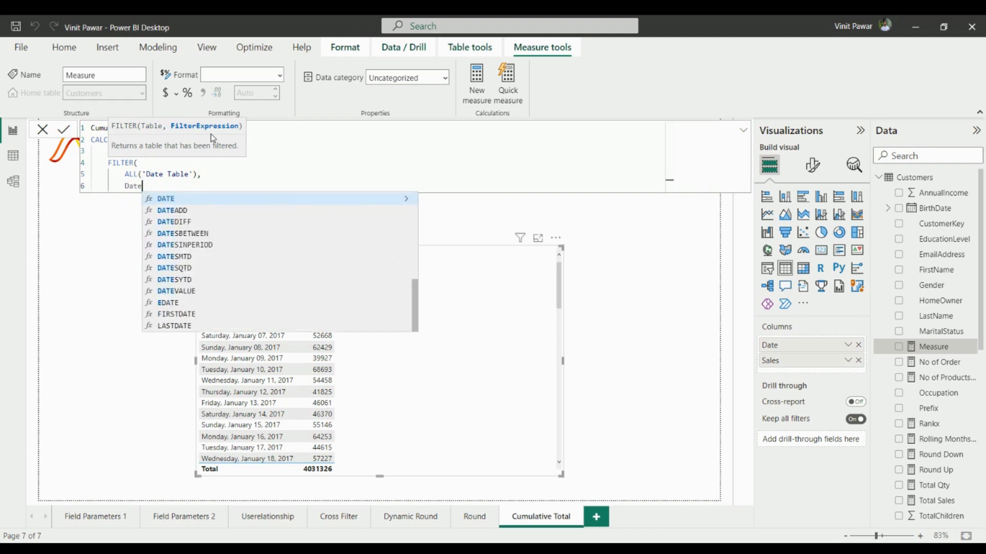
Finish the filter as 'Date Table'[Date] <= MAX('Date Table'[Date]) and commit the measure
{"action": "type", "text": "te]<="}
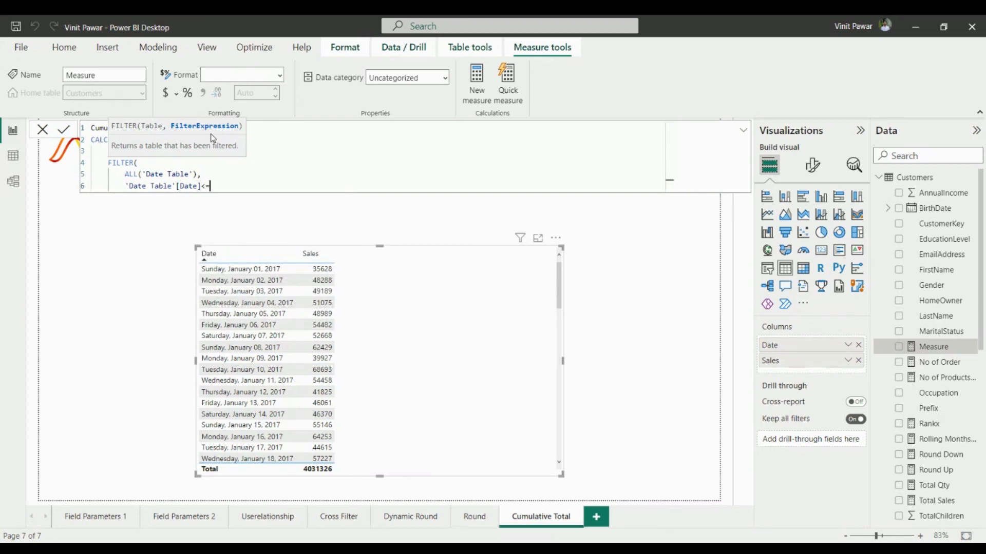
{"action": "type", "text": "MAX("}
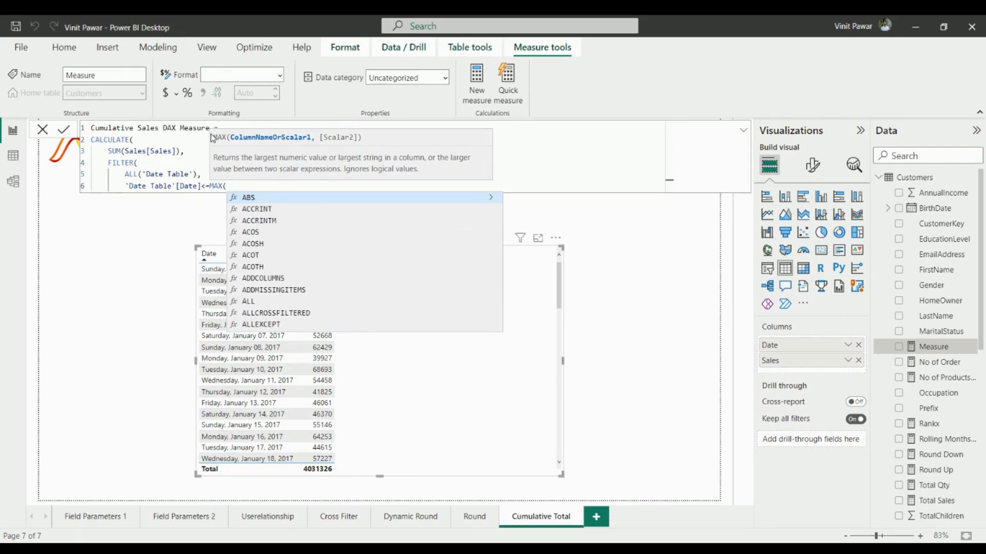
{"action": "type", "text": "Date Table'[Date"}
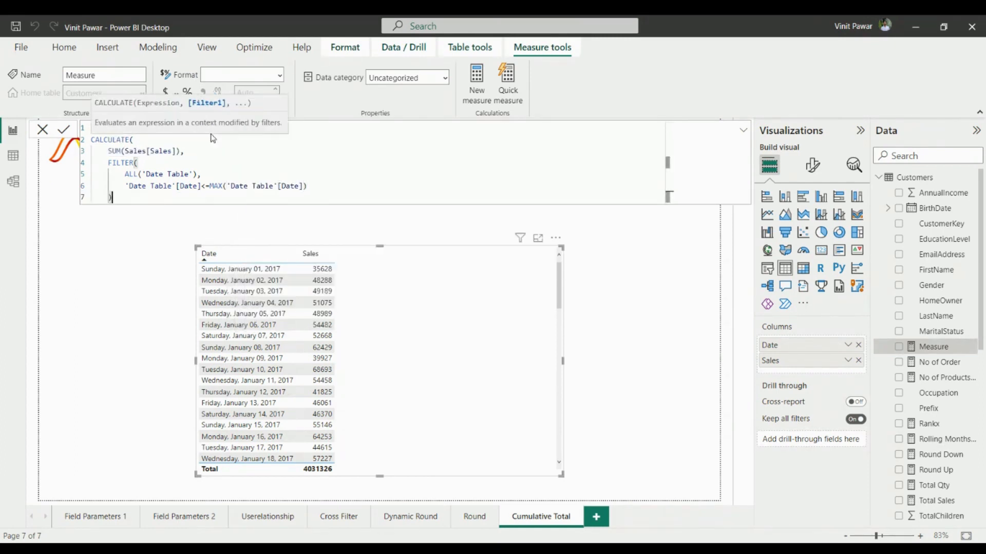
{"action": "type", "text": "Cumulative Sales DAX Measure ="}
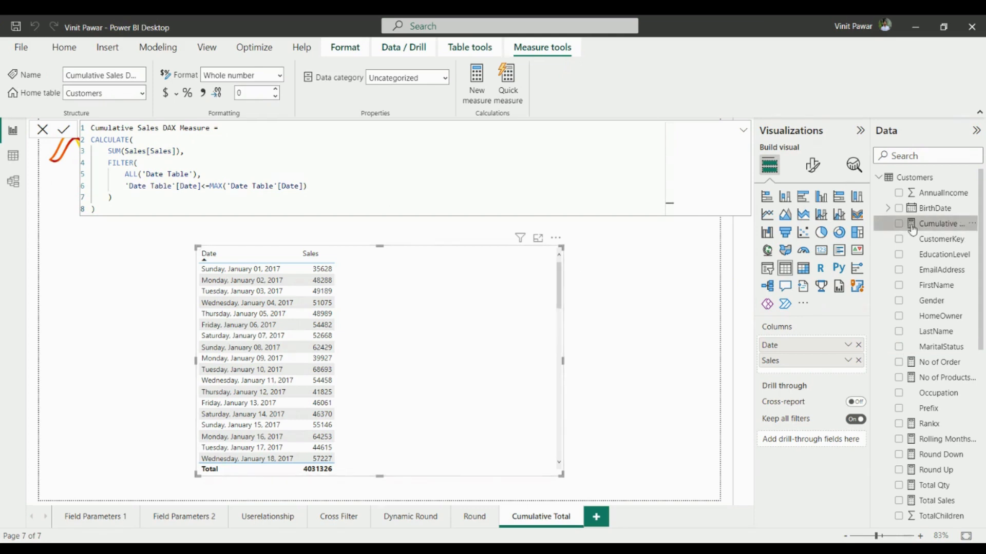
Add Cumulative Sales DAX Measure to the table visual as a running-total column beside Date and Sales
{"action": "left_click", "coordinate": [899, 224]}
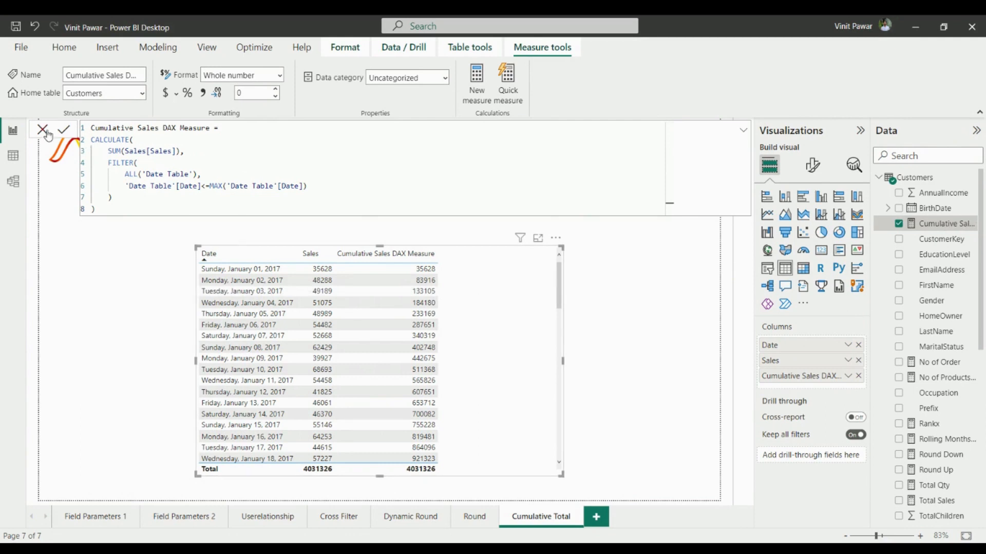
{"action": "left_click", "coordinate": [64, 131]}
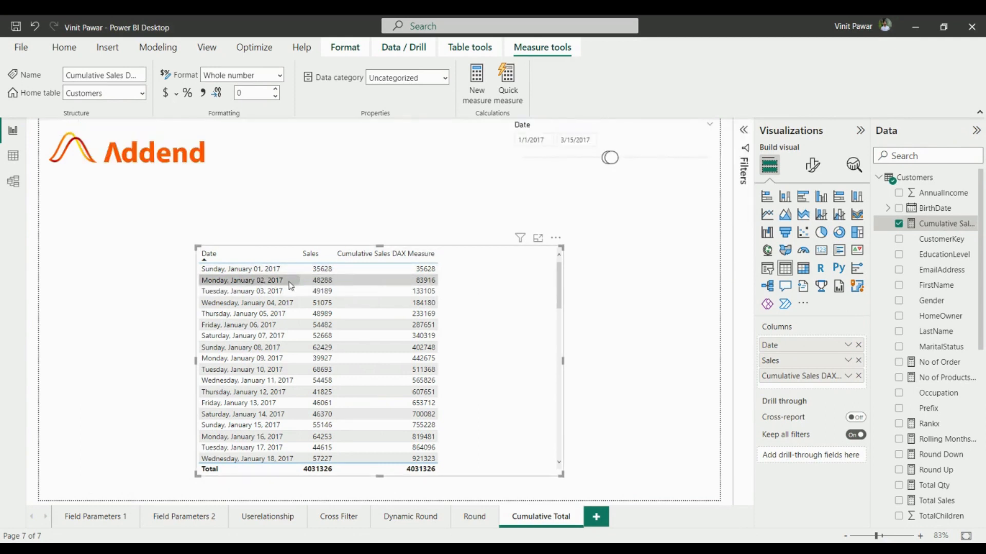
{"action": "mouse_move", "coordinate": [320, 289]}
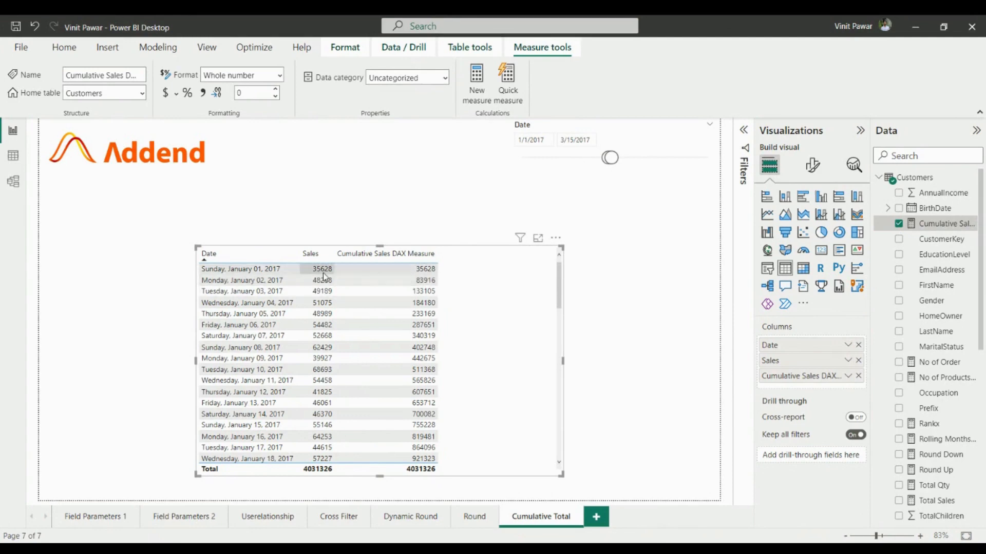
{"action": "mouse_move", "coordinate": [357, 291]}
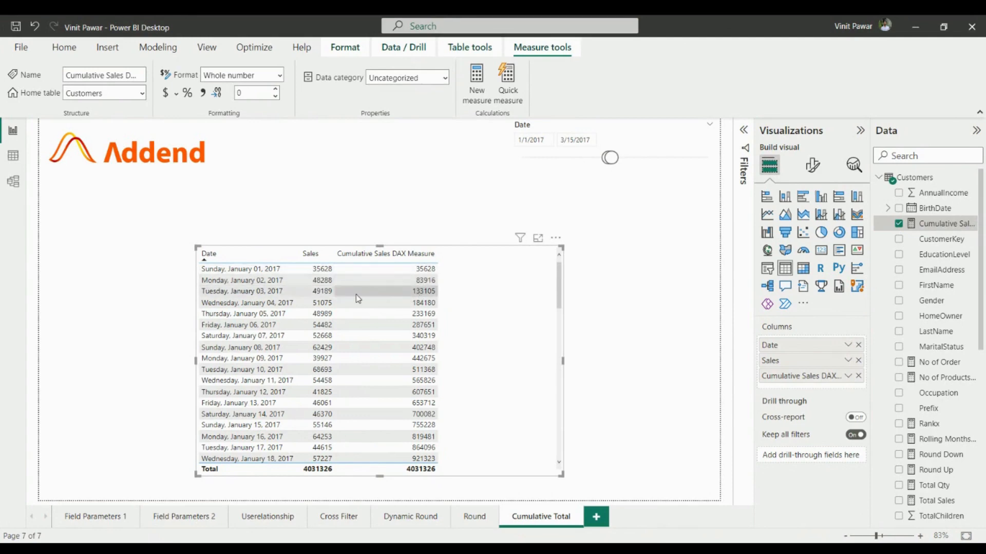
{"action": "mouse_move", "coordinate": [477, 302]}
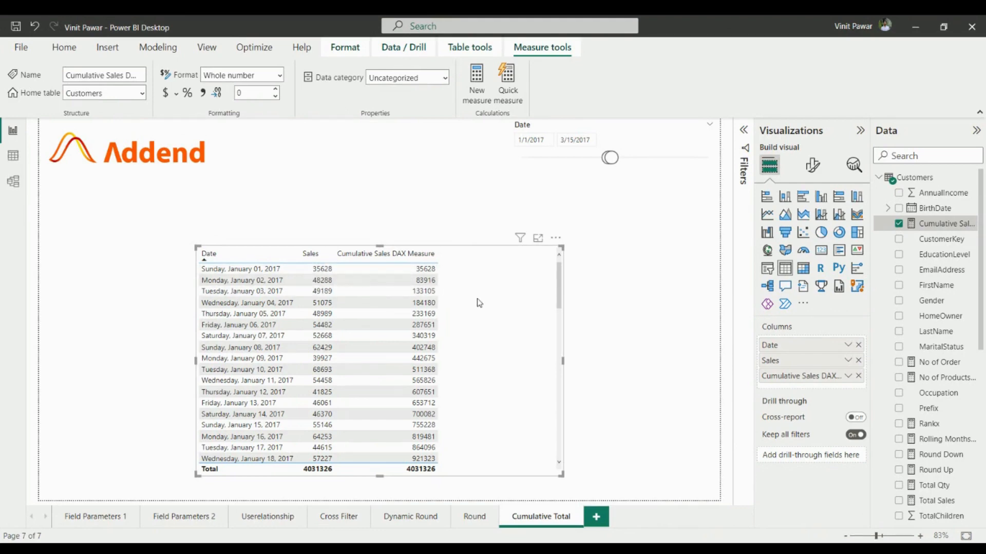